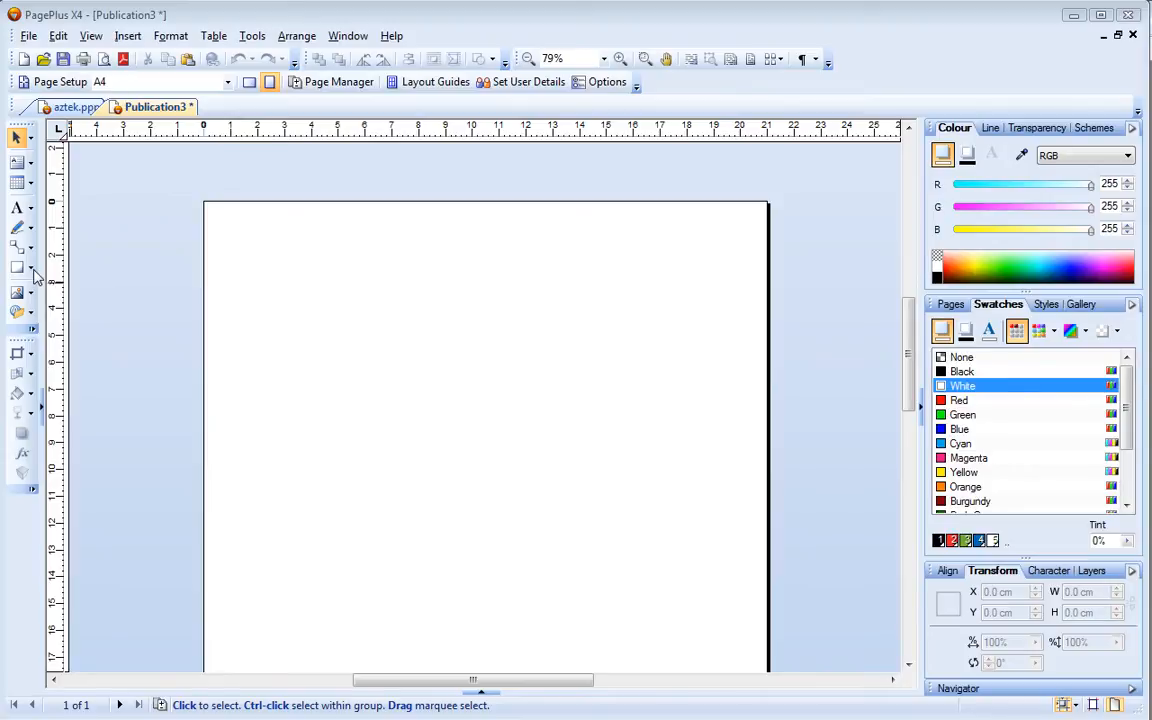
# Draw a full-width rectangle at the page top and place a pasted copy just below it.
pyautogui.click(32, 280)
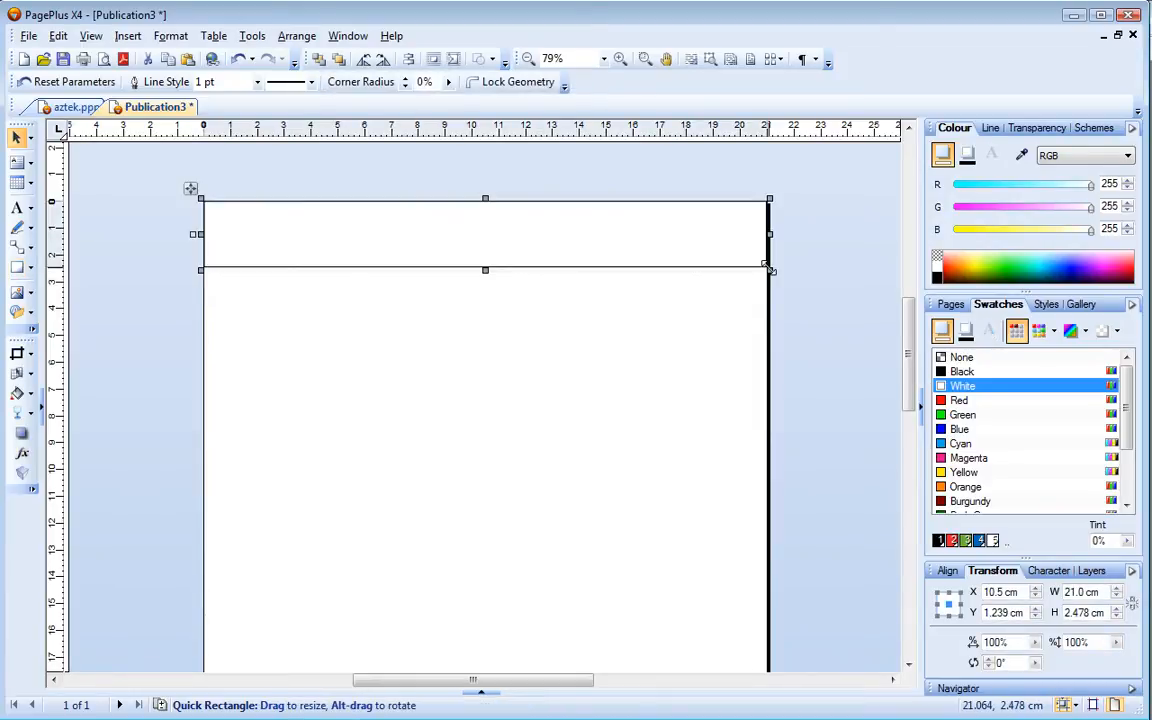
pyautogui.rightClick(716, 244)
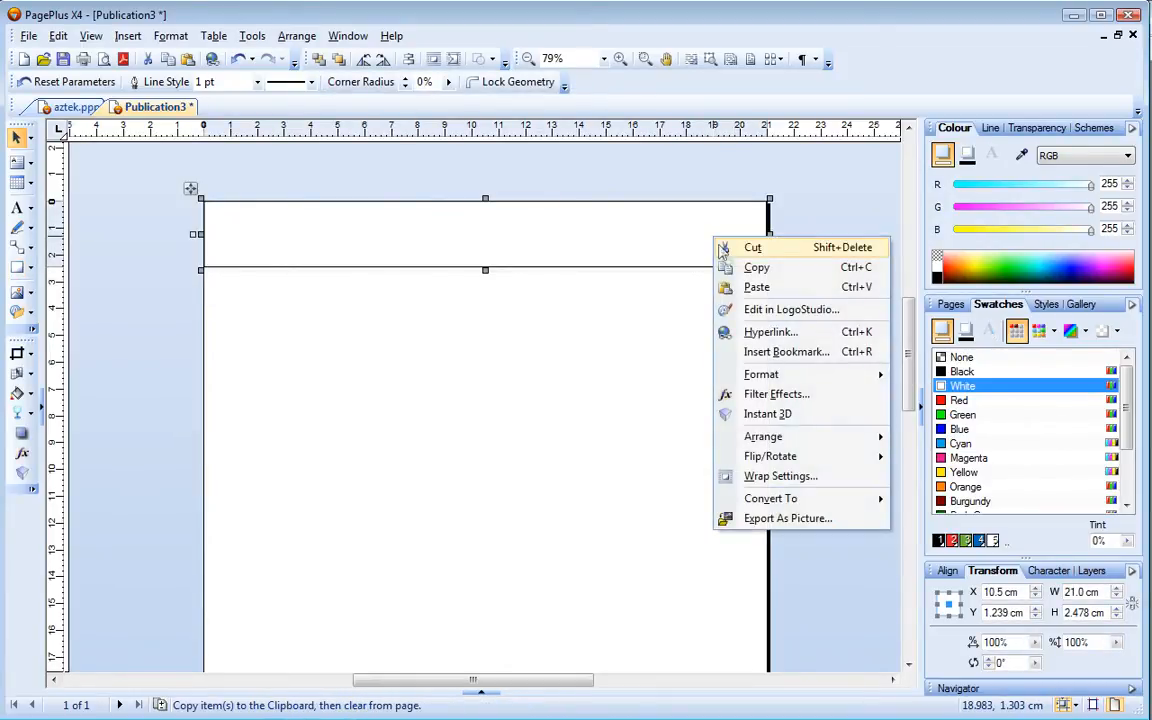
pyautogui.moveTo(752, 296)
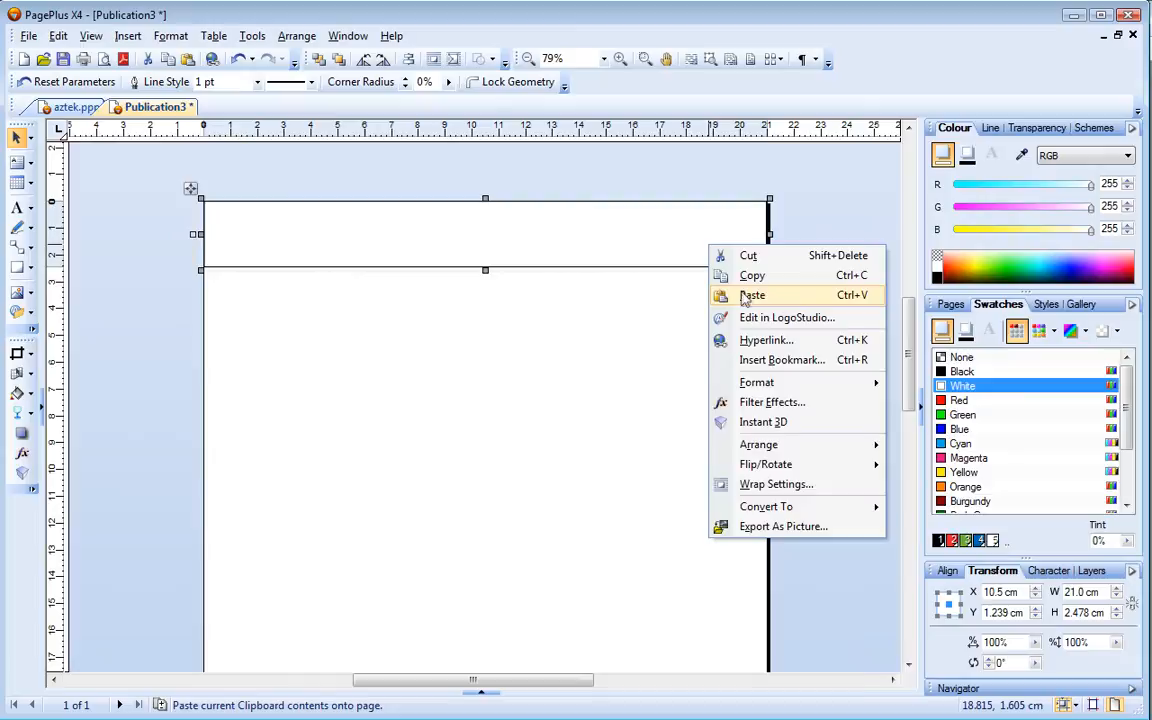
pyautogui.click(752, 294)
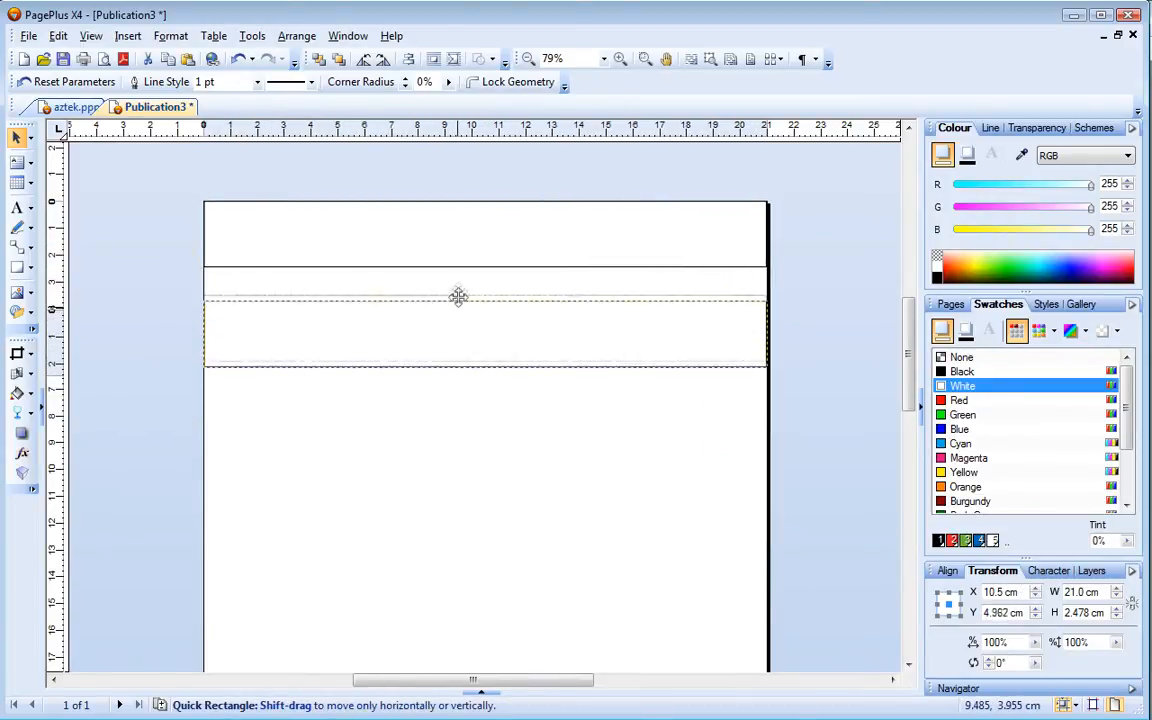
pyautogui.moveTo(458, 296); pyautogui.dragTo(458, 268)
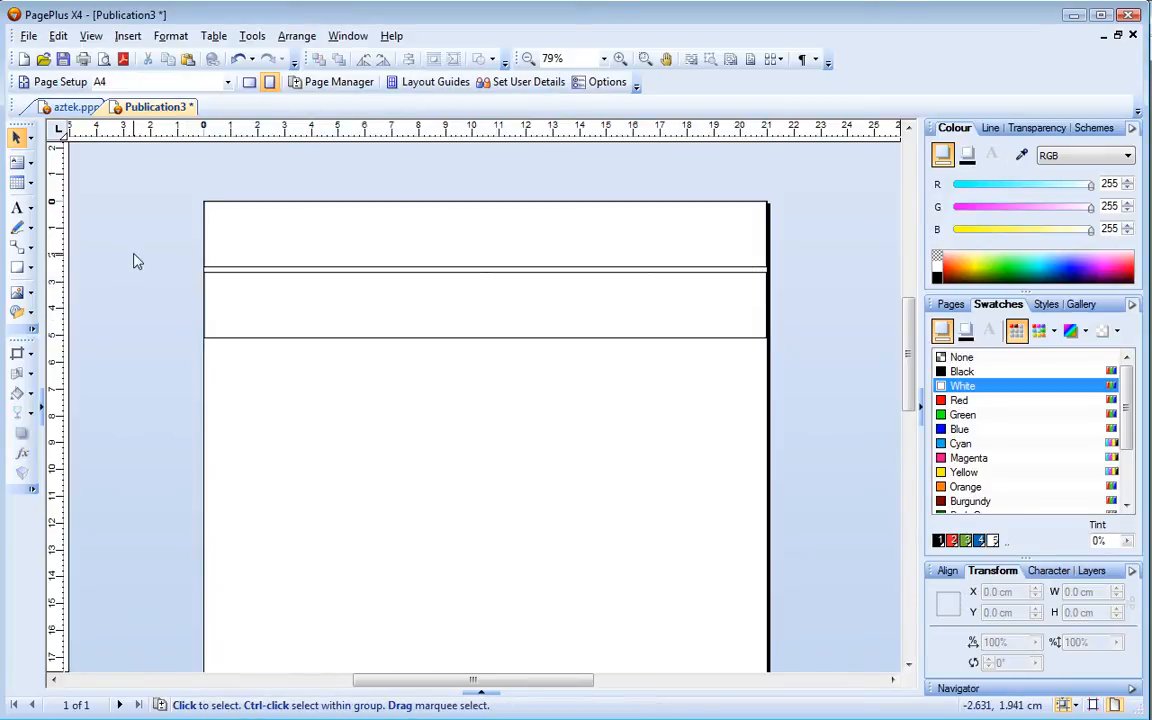
# Draw a tall Quick Chevron over the top bar and paste a copy offset right over the lower bar.
pyautogui.click(18, 268)
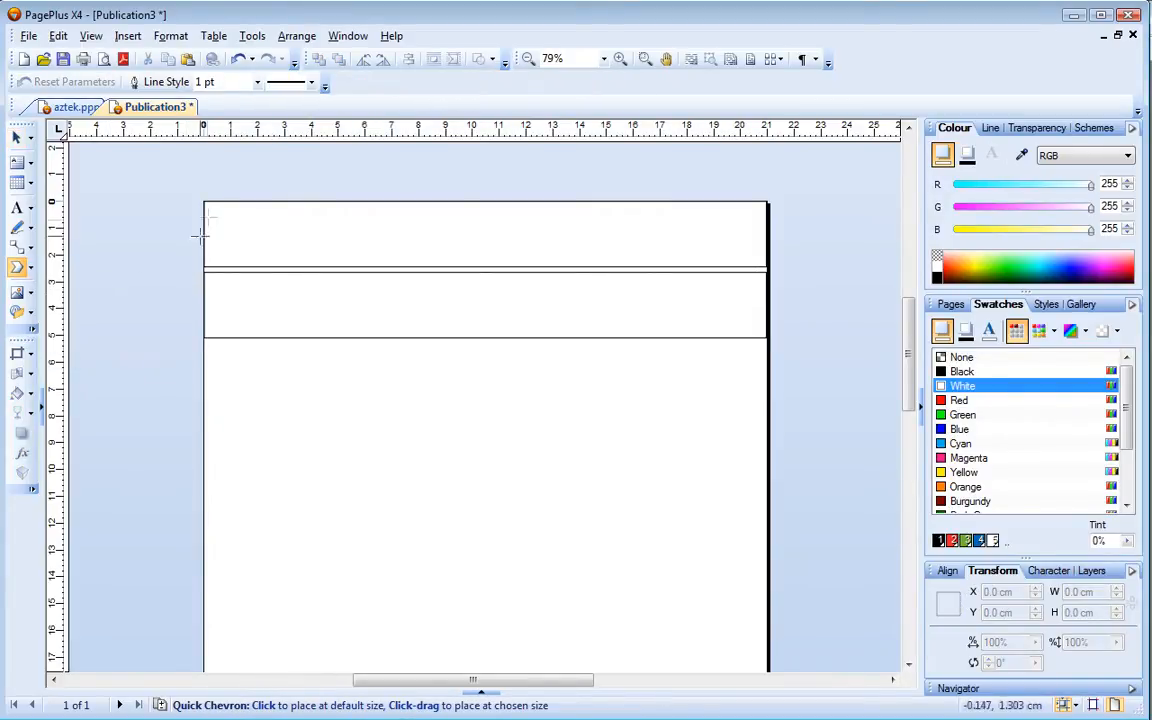
pyautogui.moveTo(204, 210); pyautogui.dragTo(304, 350)
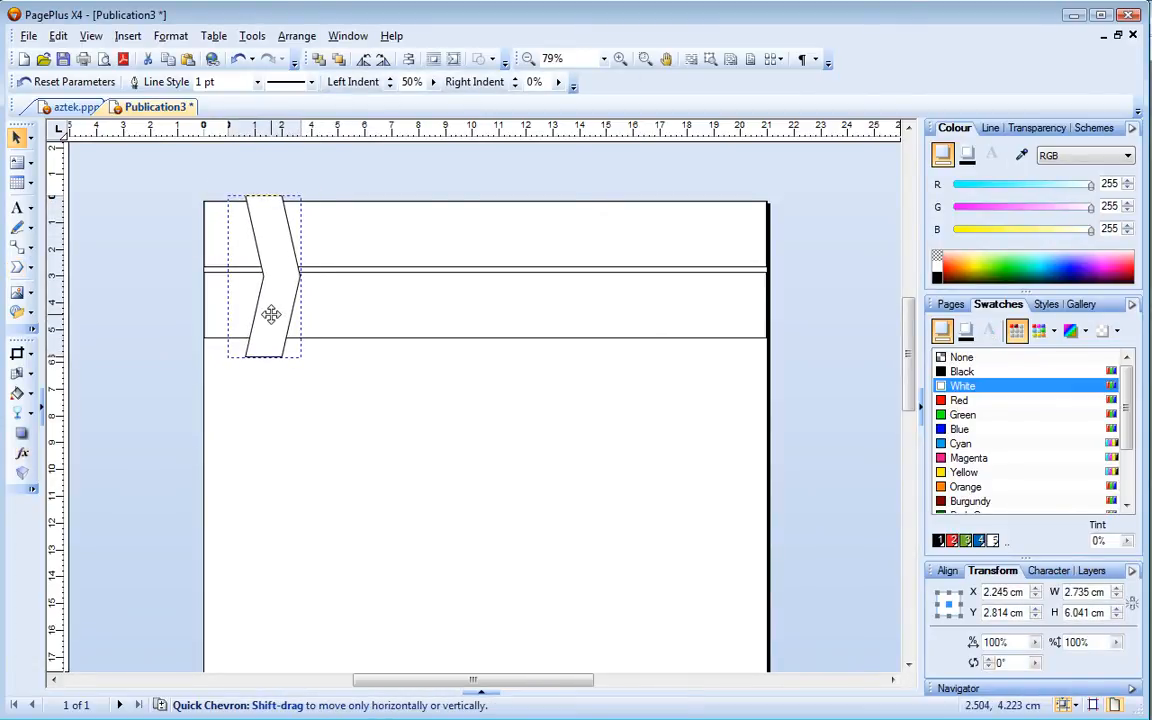
pyautogui.rightClick(272, 314)
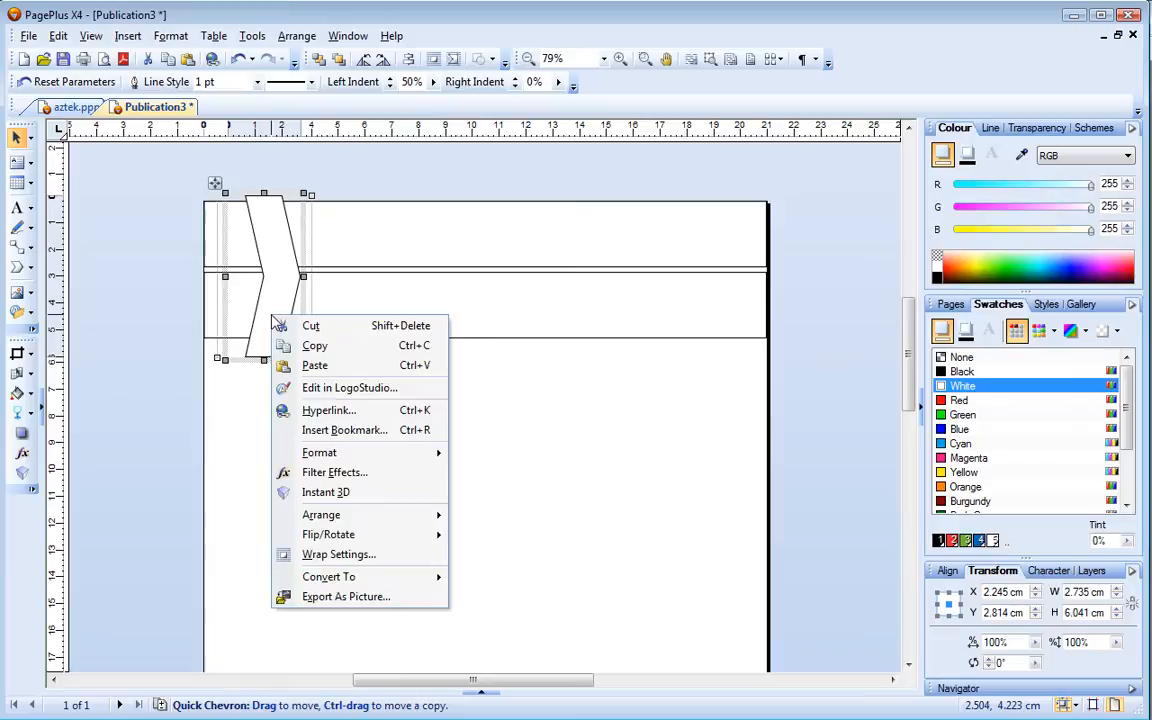
pyautogui.moveTo(316, 368)
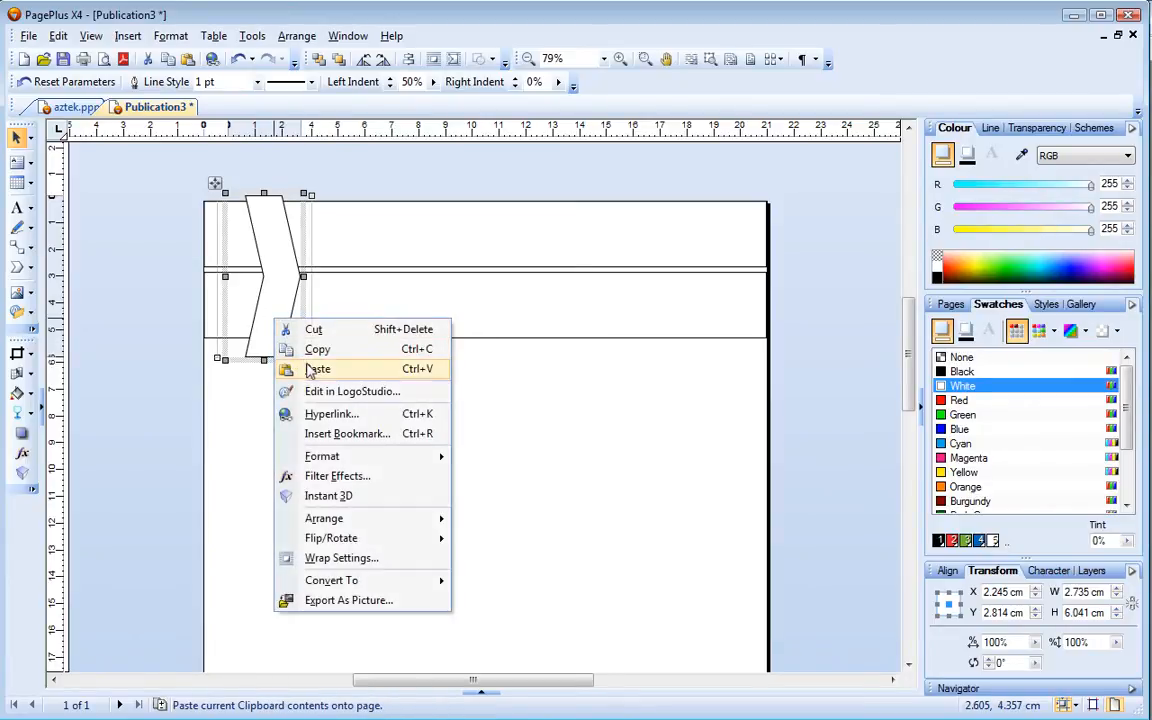
pyautogui.click(316, 368)
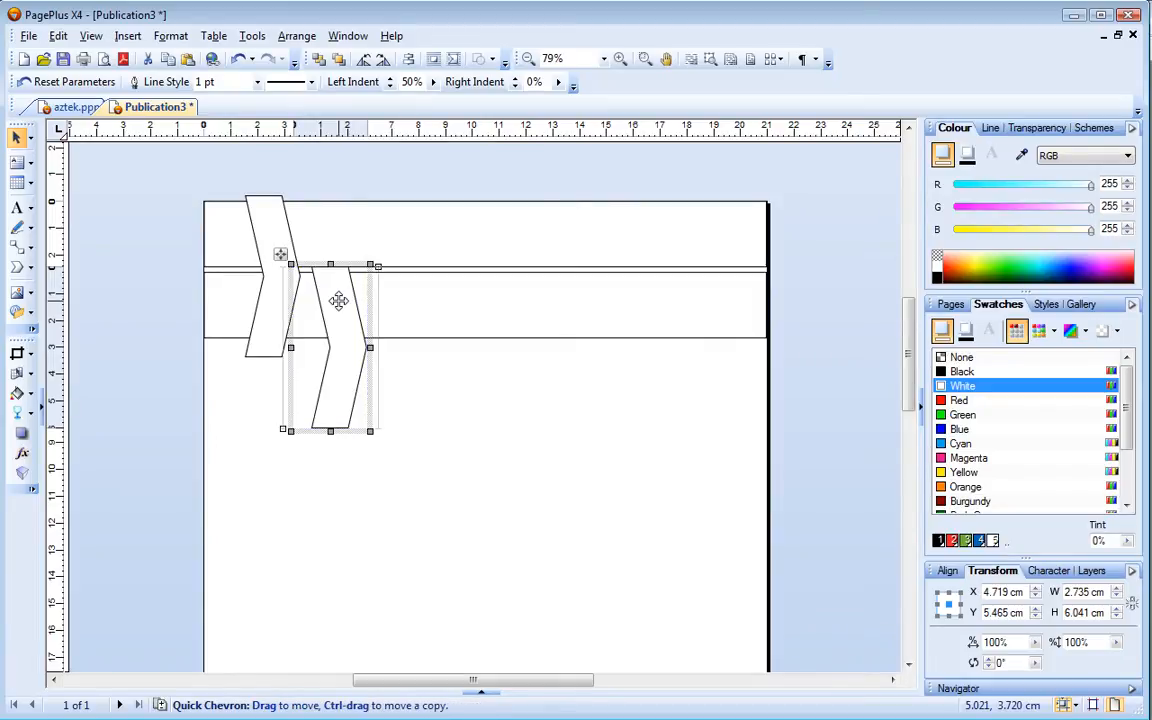
pyautogui.click(156, 256)
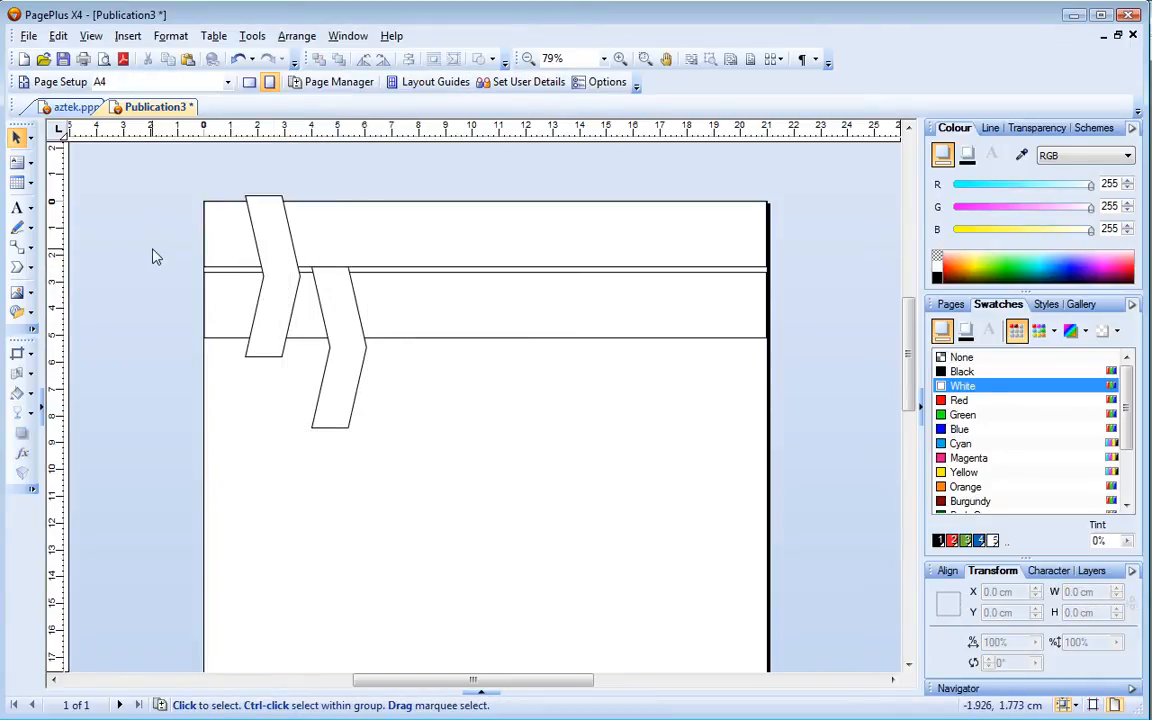
# Subtract the chevrons from the two header rectangles using Combine > Subtract.
pyautogui.click(316, 238)
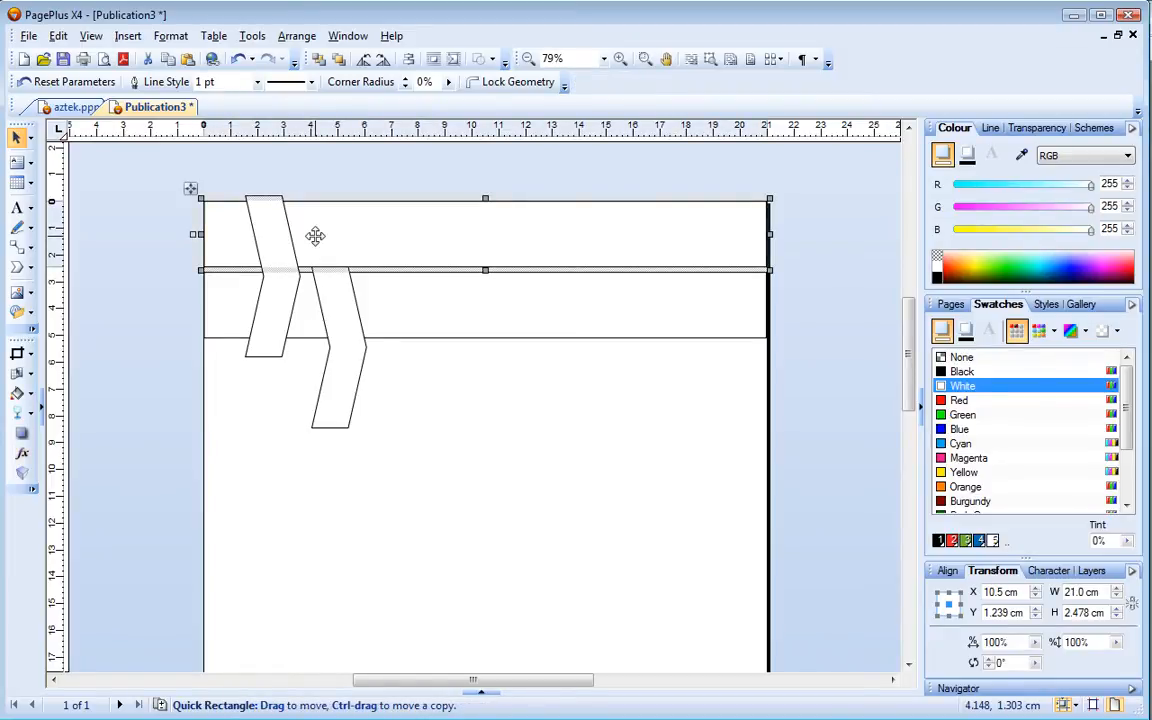
pyautogui.moveTo(280, 310)
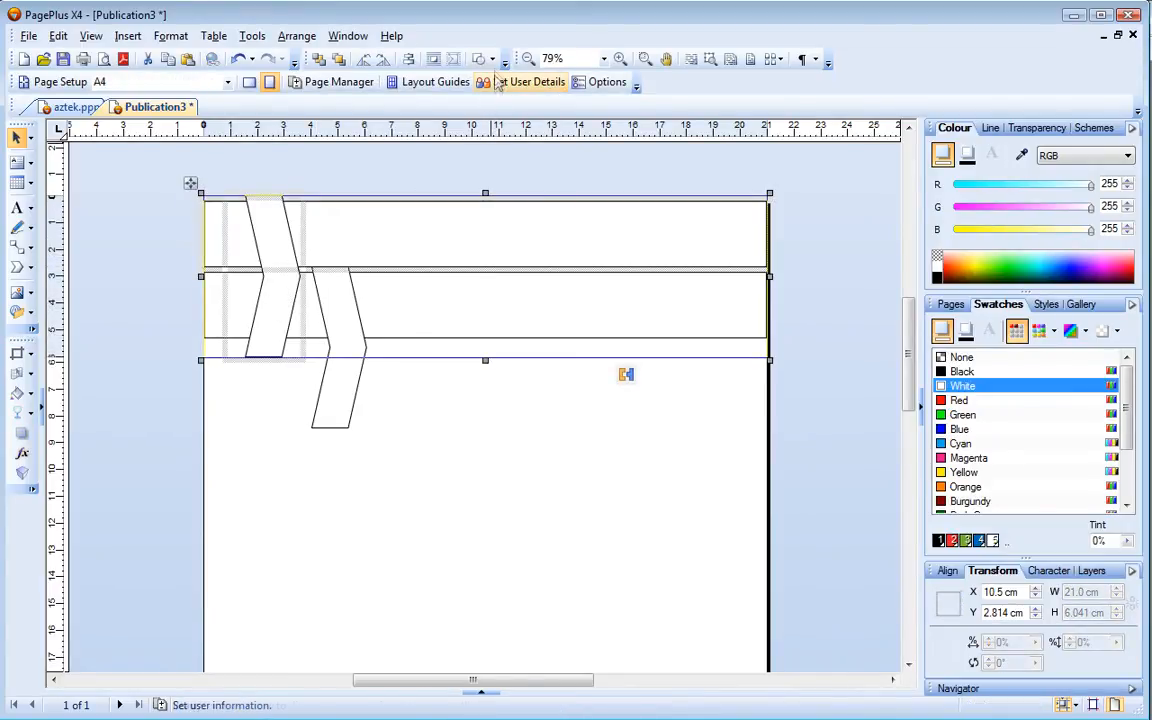
pyautogui.click(492, 58)
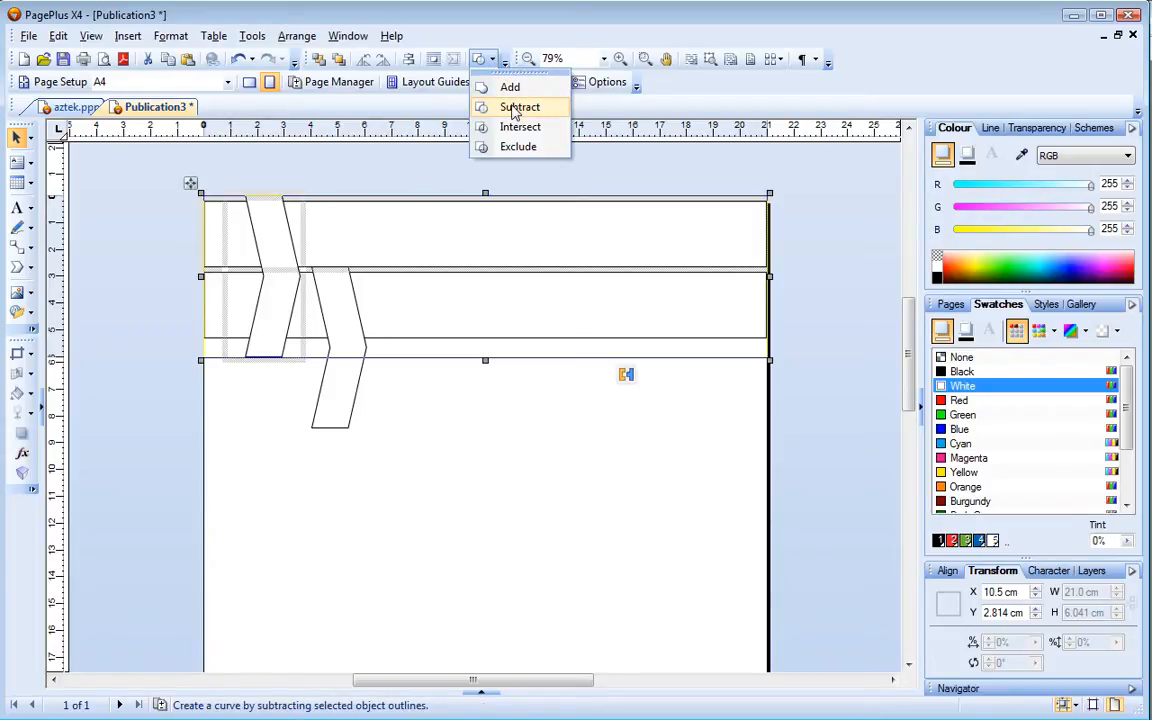
pyautogui.click(520, 108)
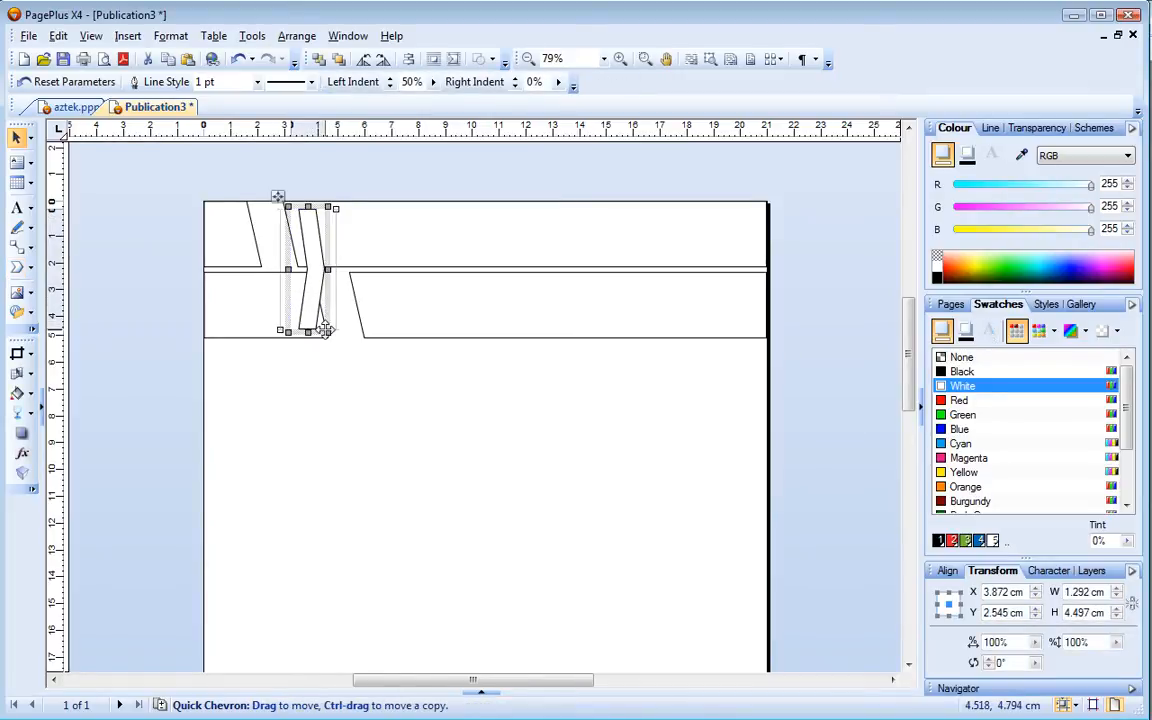
# Position a narrow chevron between the cutouts and pinch its indent to about 49%.
pyautogui.moveTo(310, 270); pyautogui.dragTo(304, 270)
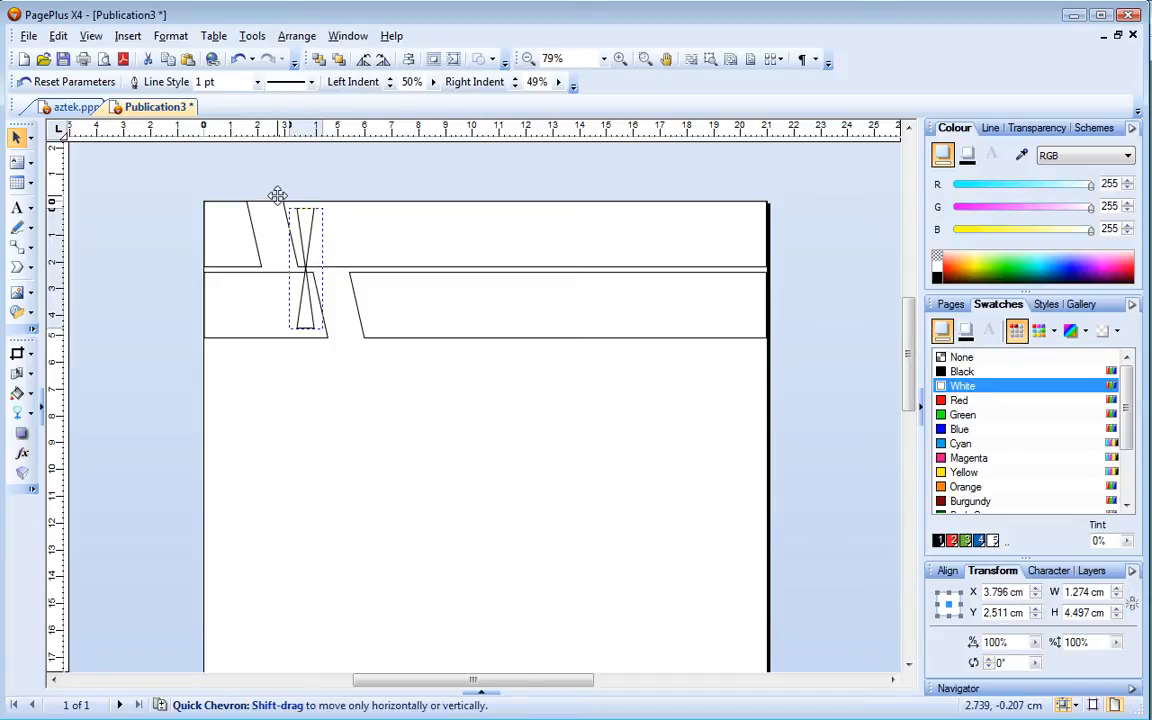
pyautogui.click(386, 176)
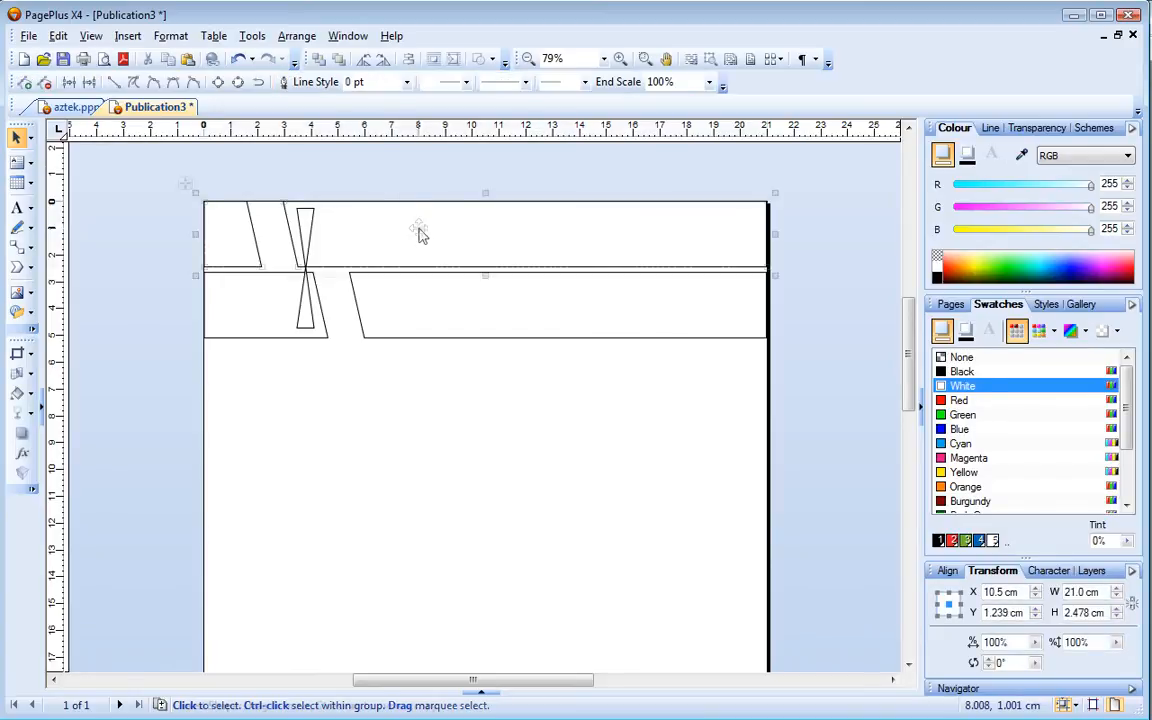
# Apply a linear gradient swatch to the top rectangle and start adjusting it with the Fill tool.
pyautogui.click(416, 236)
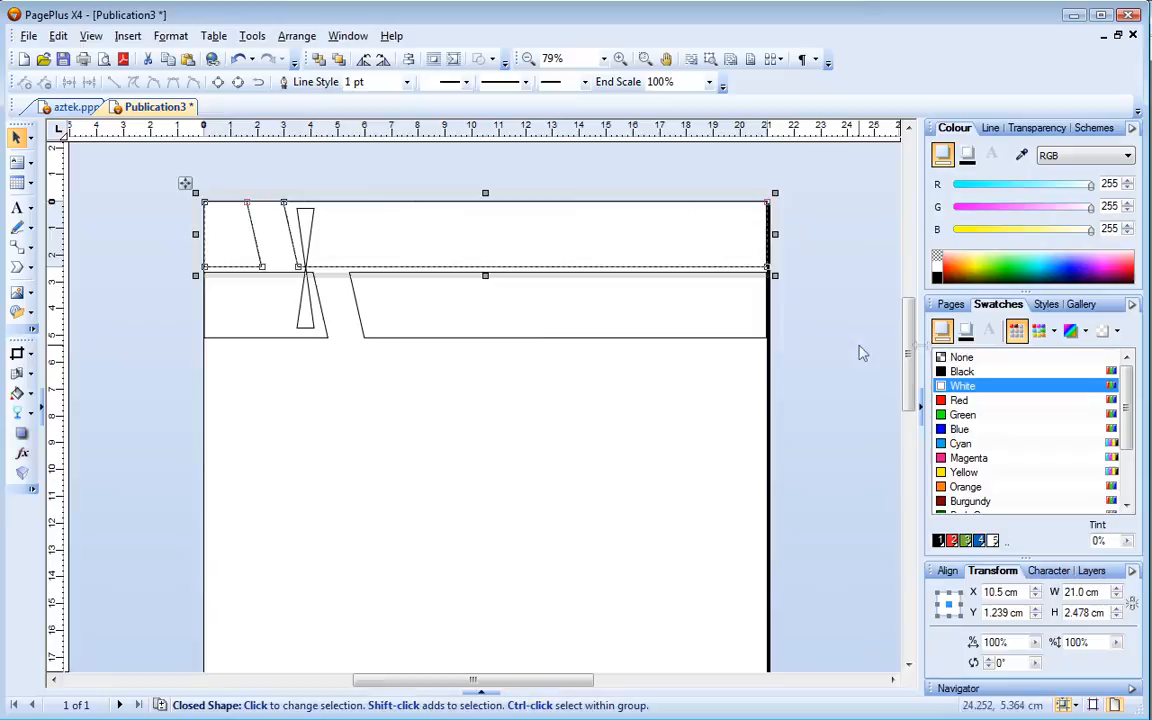
pyautogui.click(1078, 330)
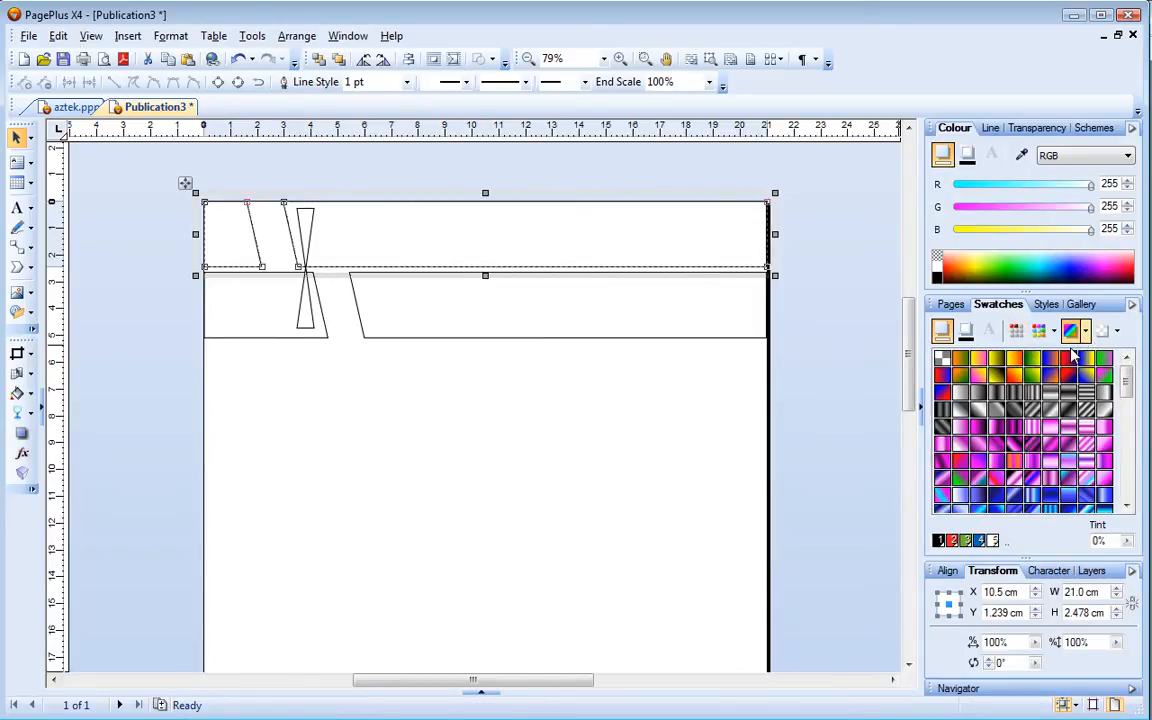
pyautogui.click(1108, 376)
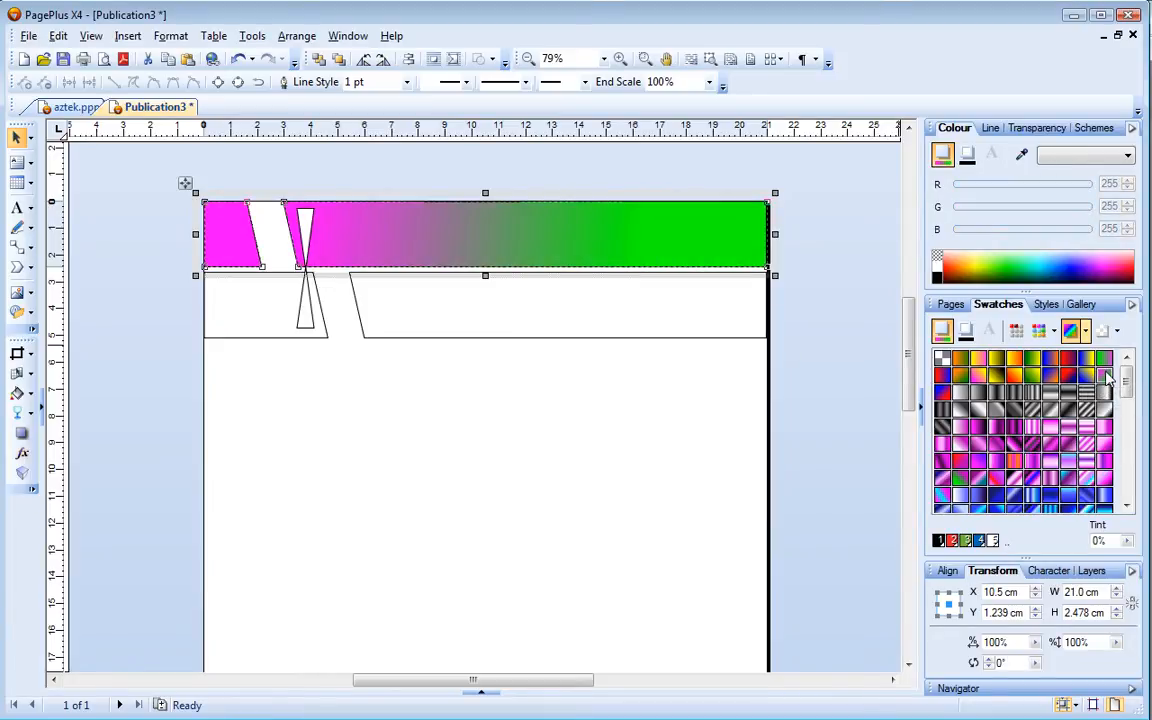
pyautogui.click(18, 392)
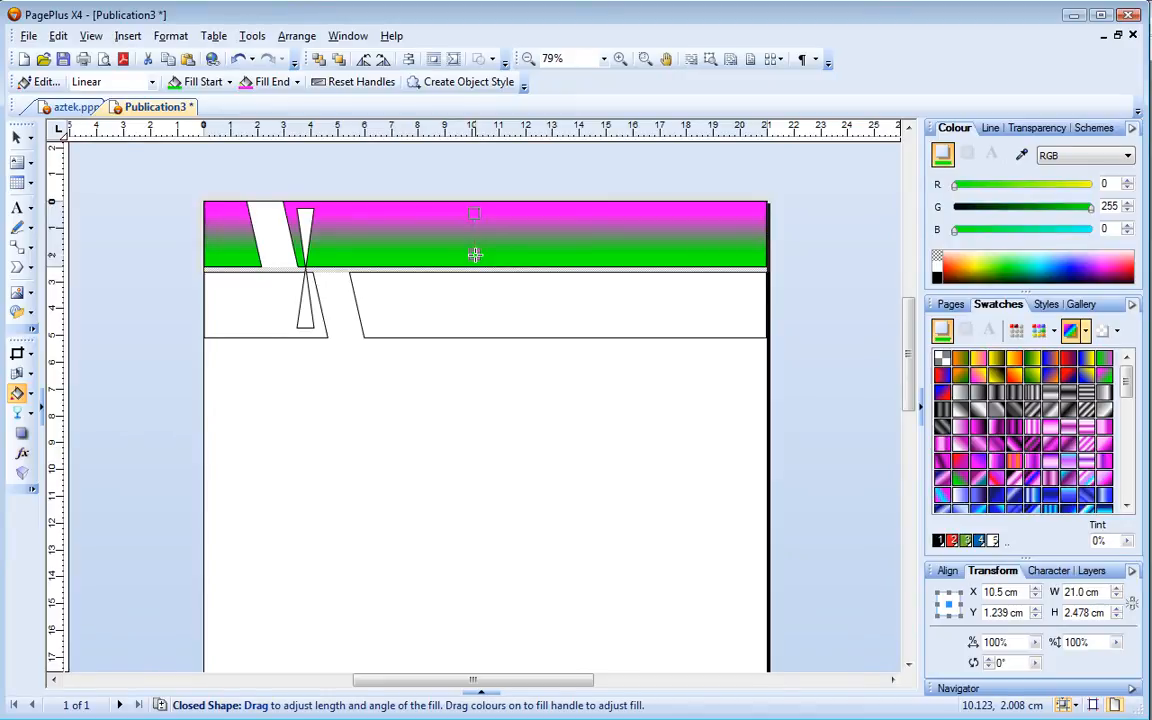
pyautogui.moveTo(1036, 332)
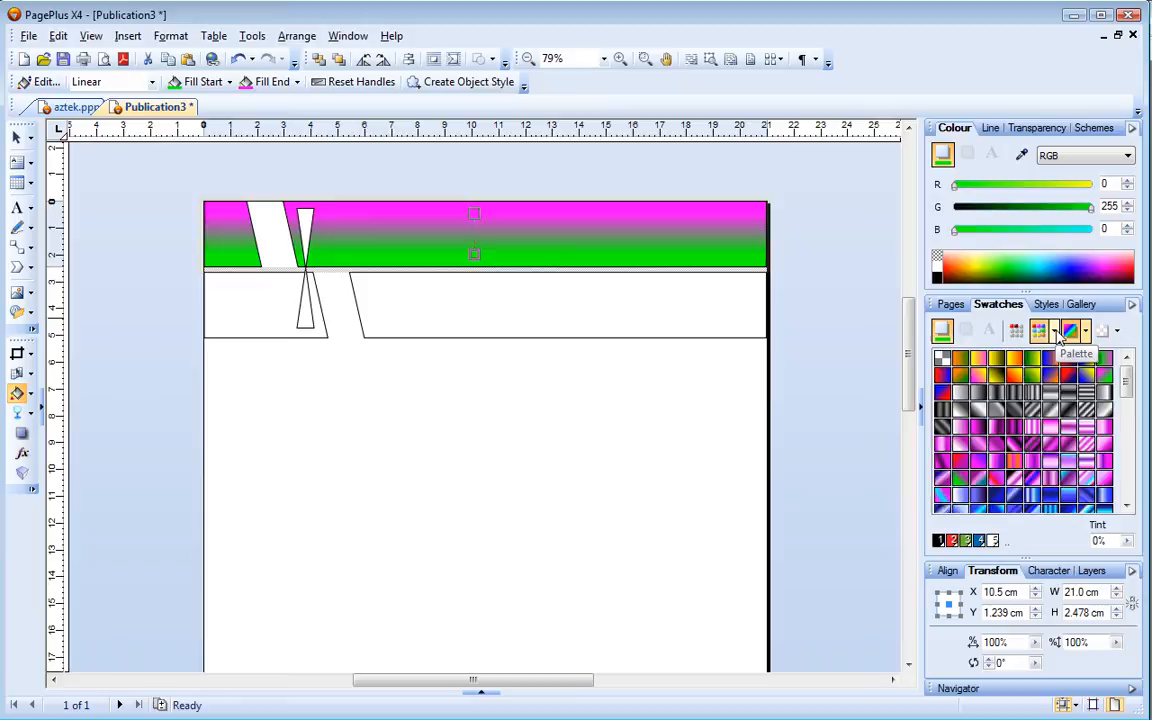
# Switch the Swatches palette to orange shades and make the whole top gradient orange.
pyautogui.click(1060, 330)
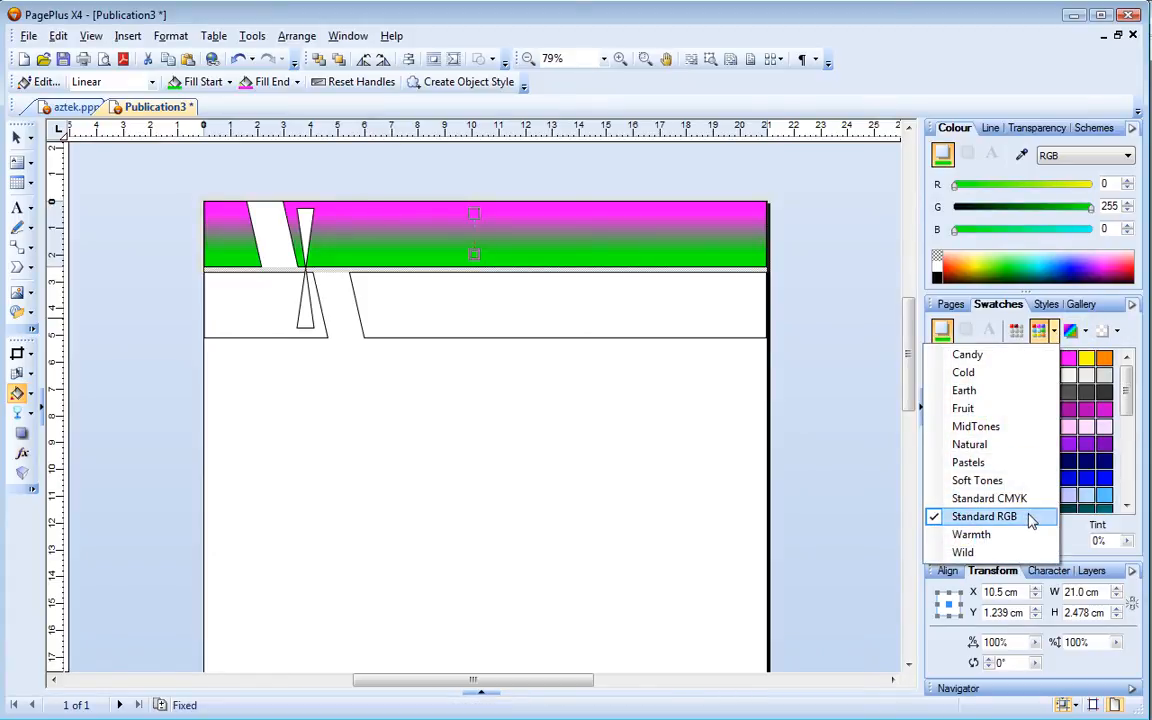
pyautogui.click(984, 516)
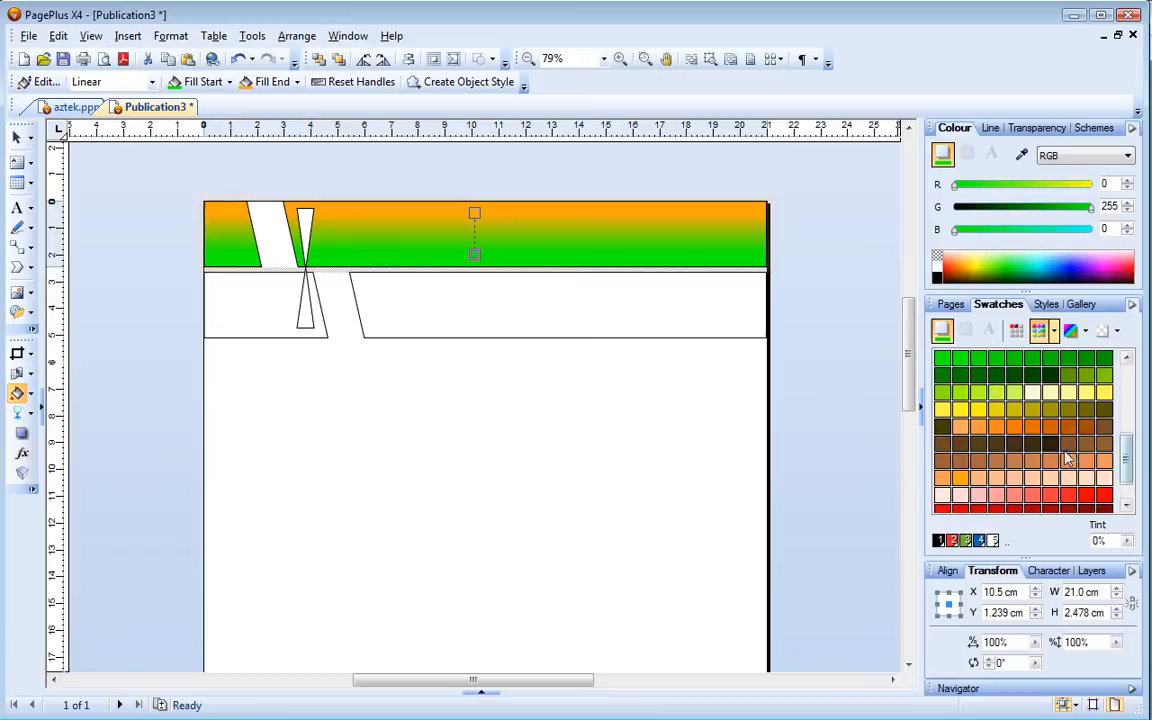
pyautogui.click(1028, 430)
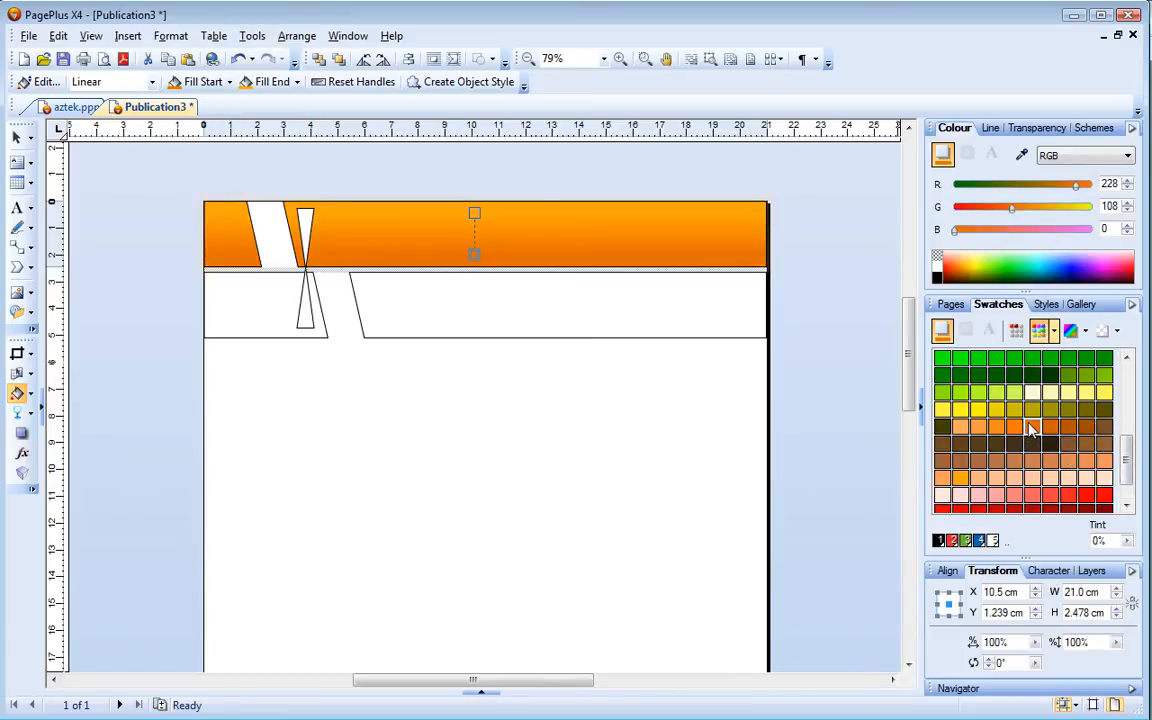
pyautogui.moveTo(624, 240)
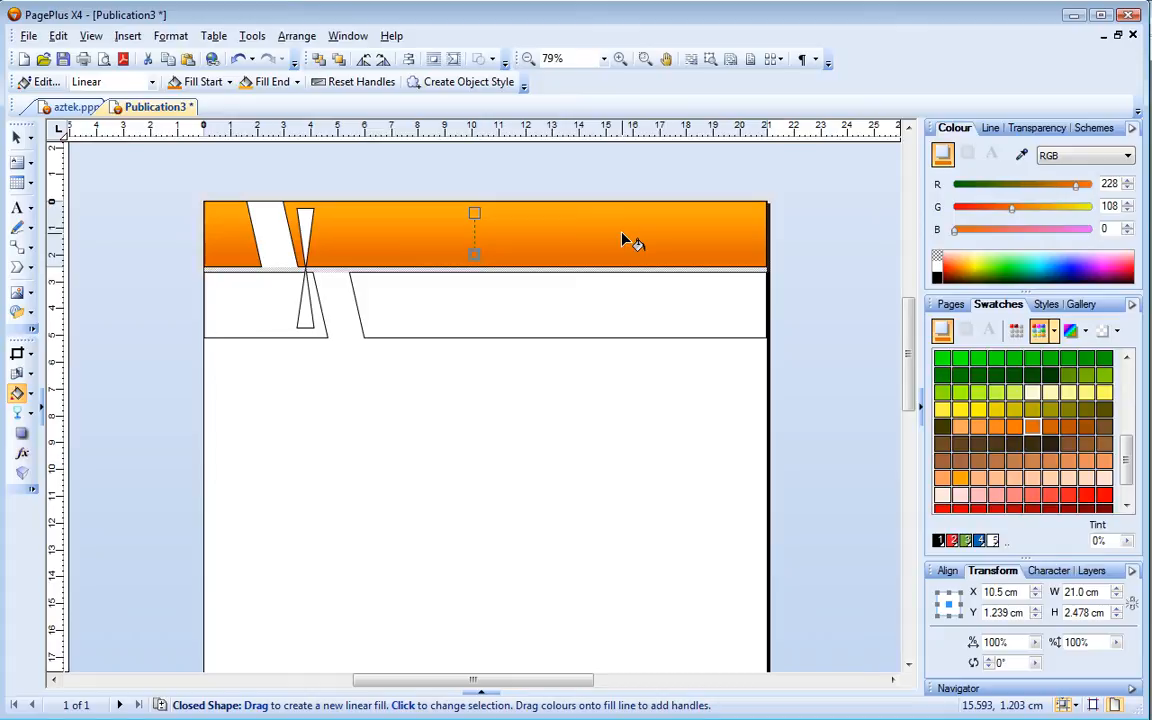
# Paste the orange rectangle's format onto the lower rectangle, then turn its gradient to black.
pyautogui.rightClick(624, 240)
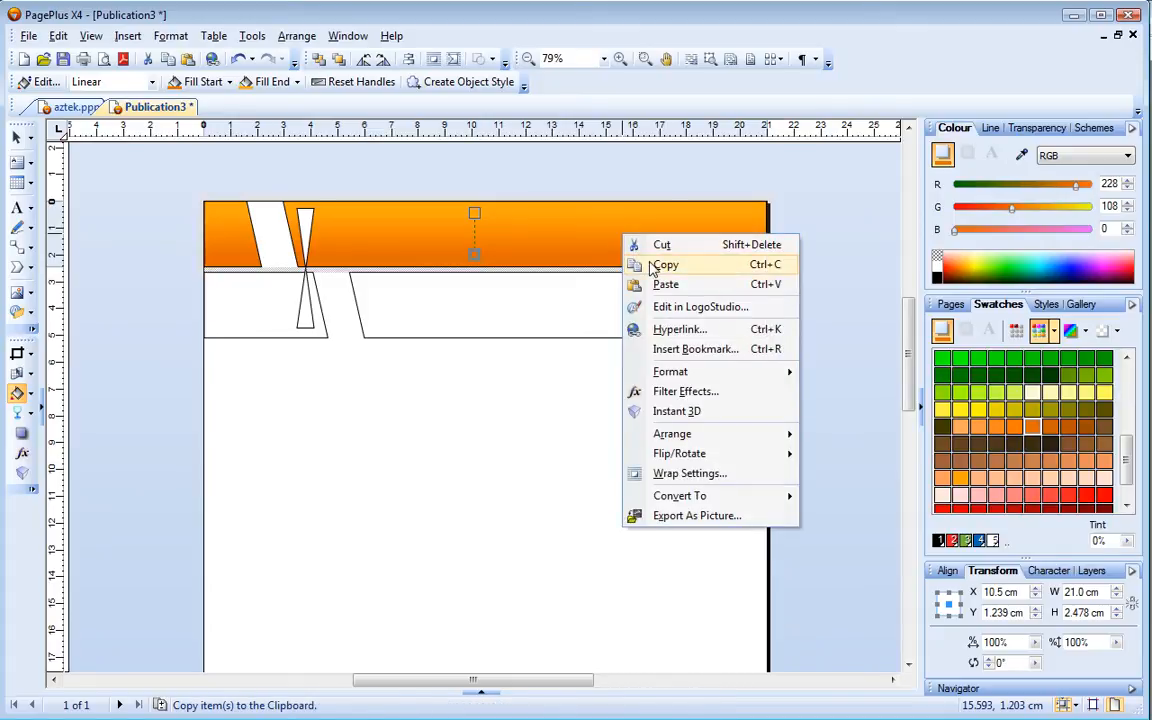
pyautogui.click(664, 264)
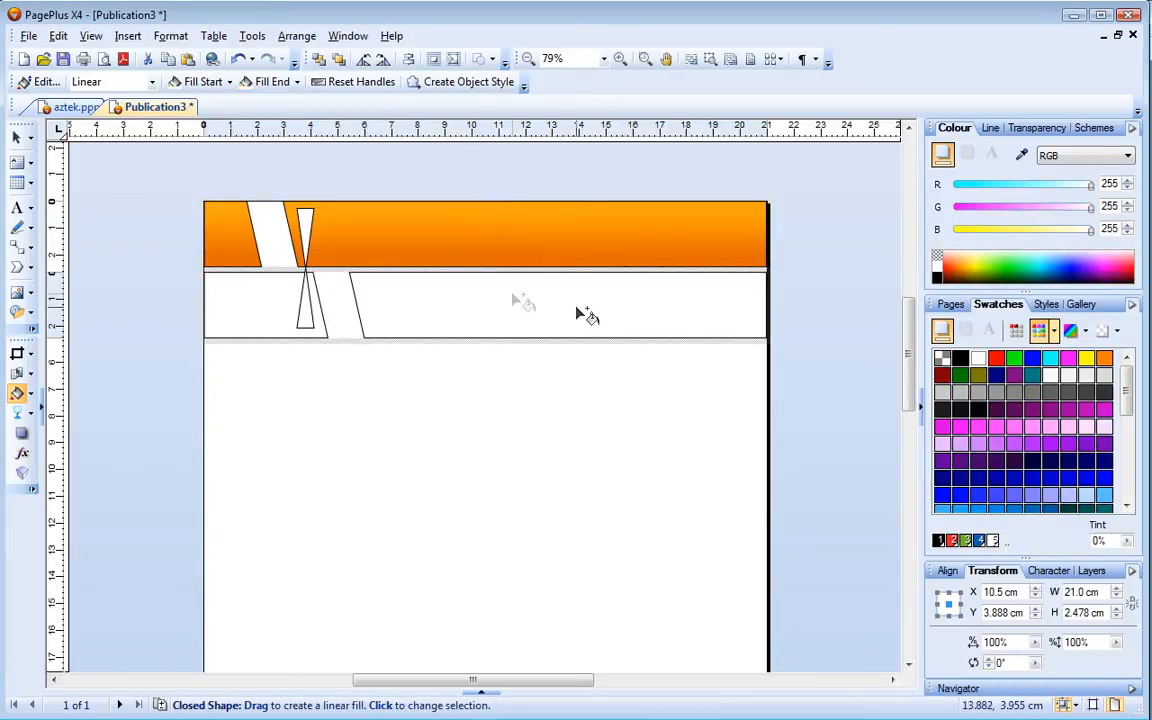
pyautogui.click(48, 36)
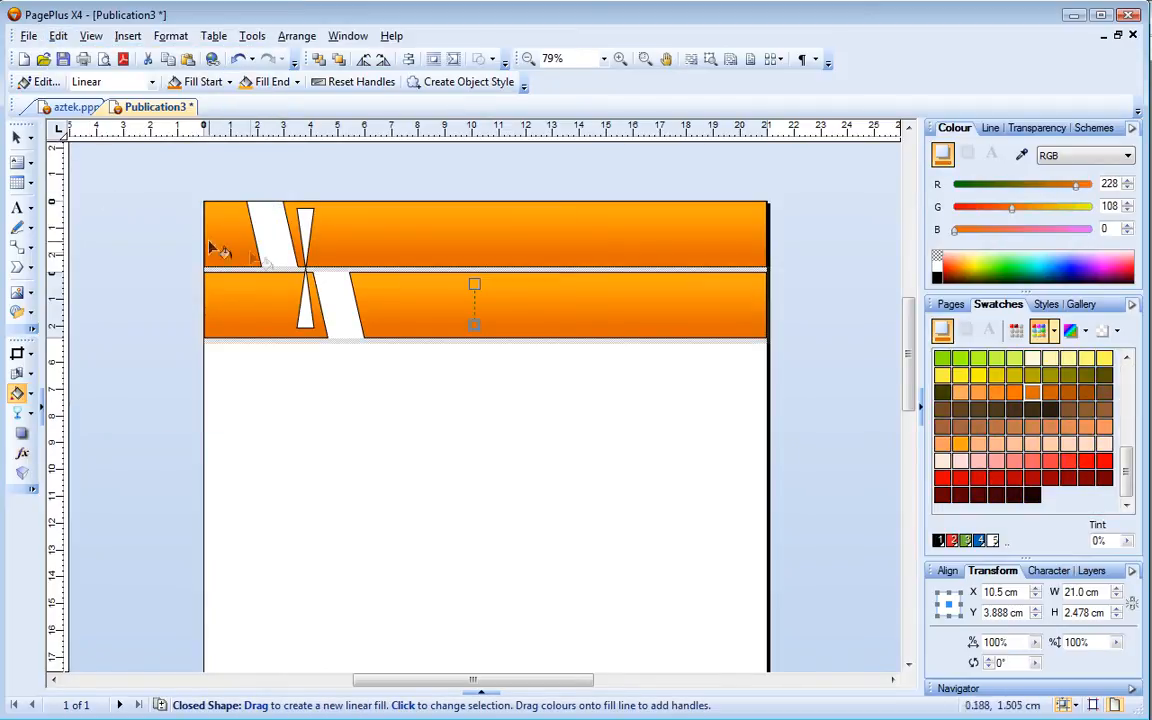
pyautogui.moveTo(474, 328)
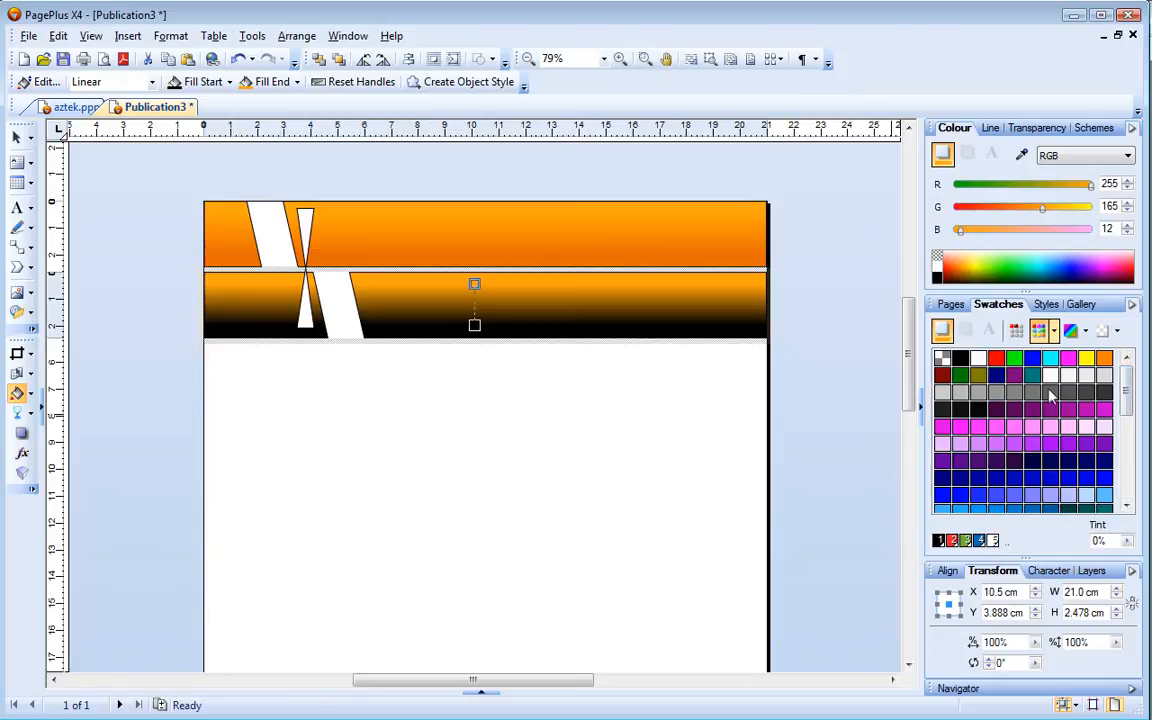
pyautogui.click(1068, 392)
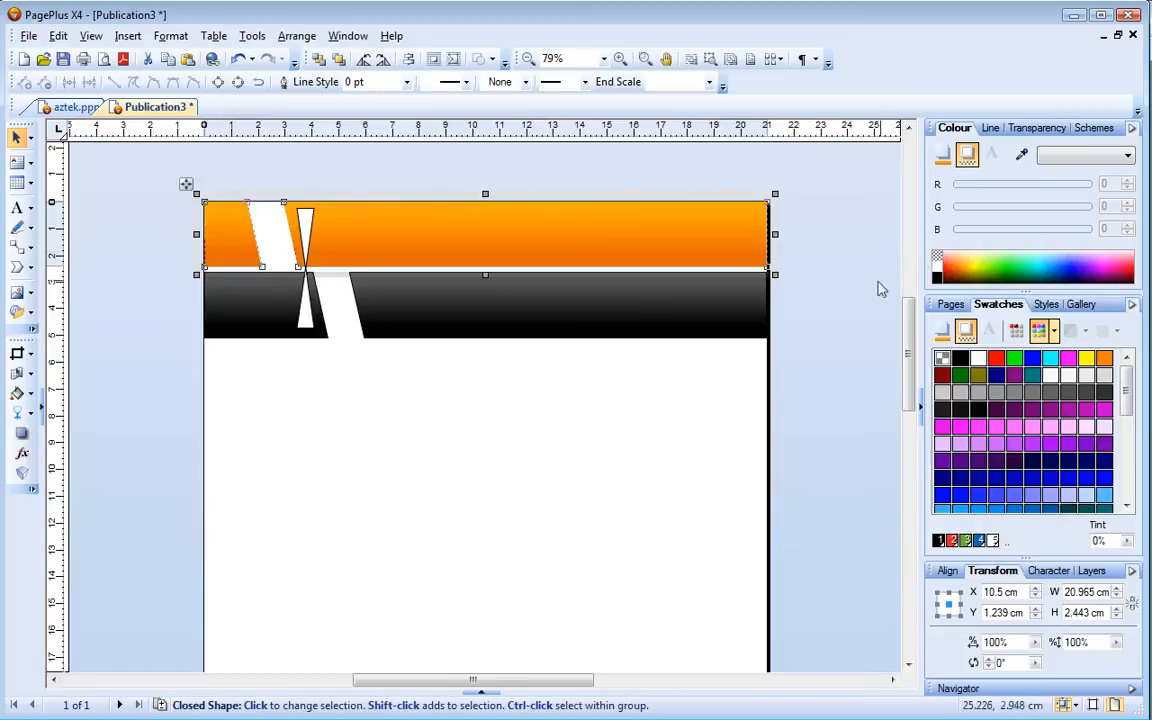
pyautogui.moveTo(320, 256)
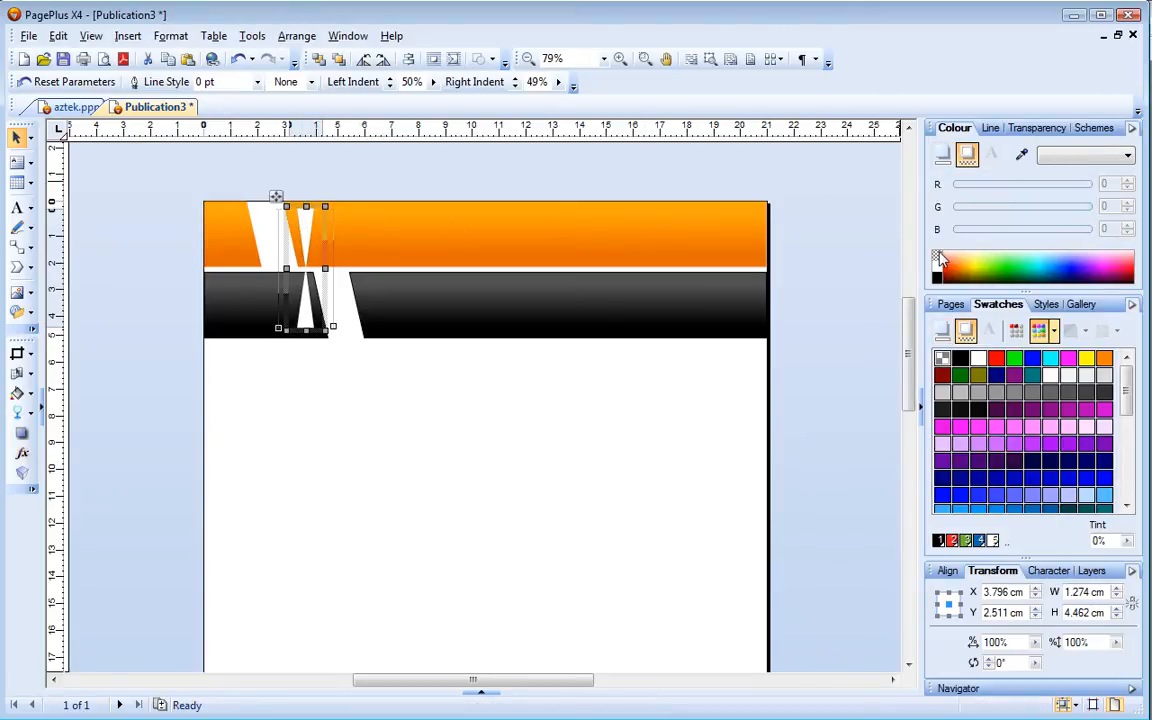
# Set the chevron shapes' line style to none so they show no outline.
pyautogui.click(860, 260)
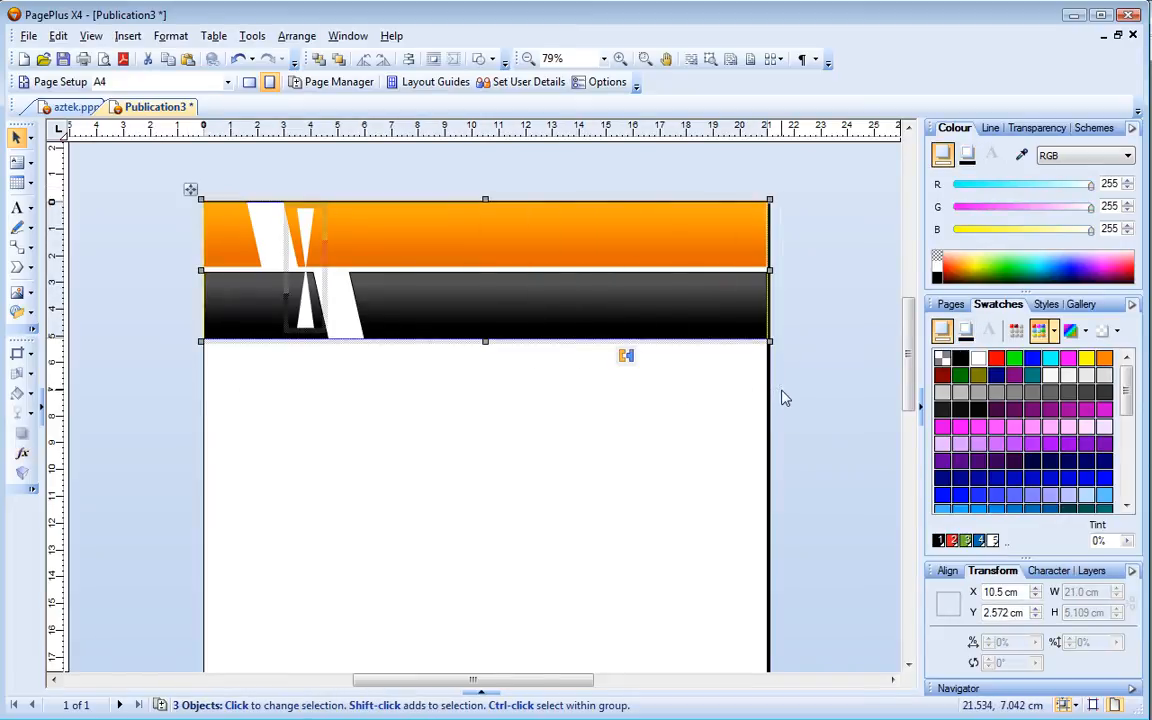
# Apply a drop-shadow preset from the Shadows gallery to the header, then show the aztek.ppp layout.
pyautogui.click(1044, 304)
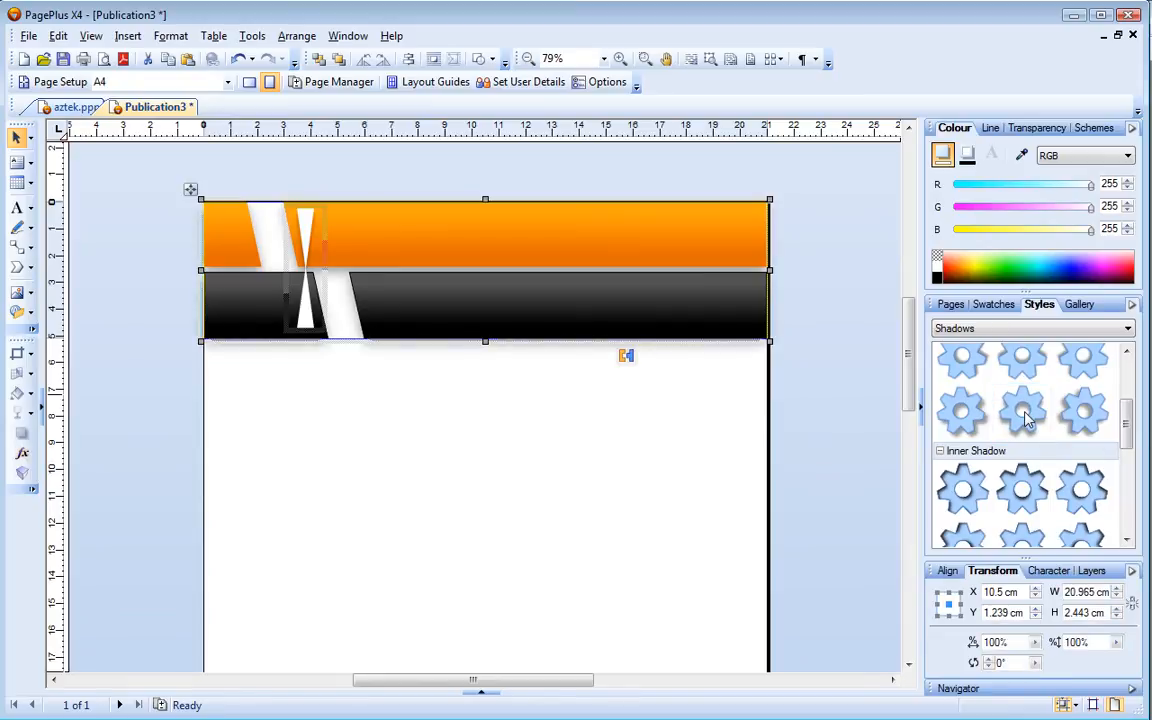
pyautogui.click(850, 374)
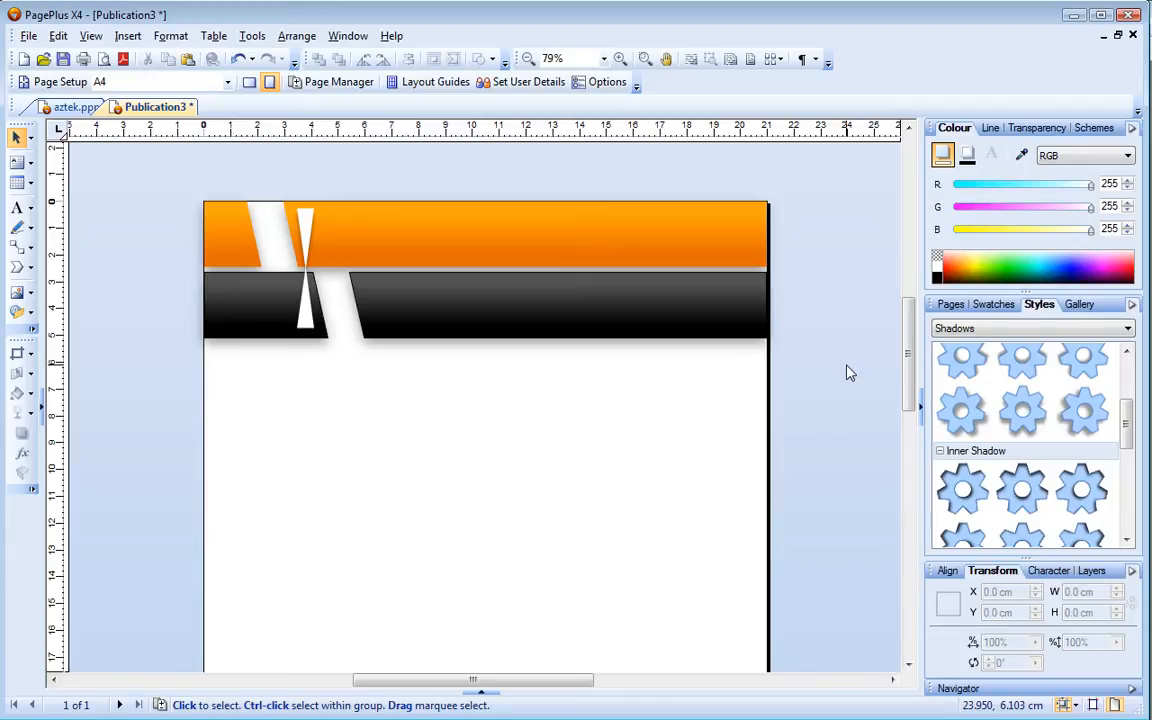
pyautogui.click(66, 106)
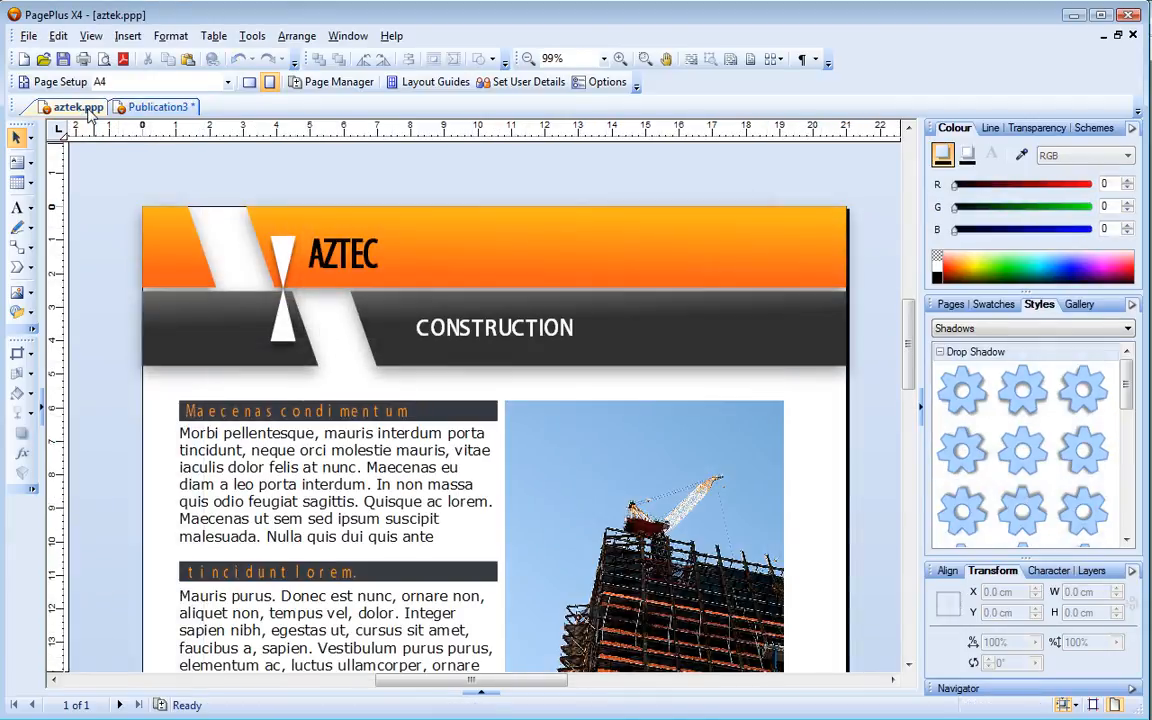